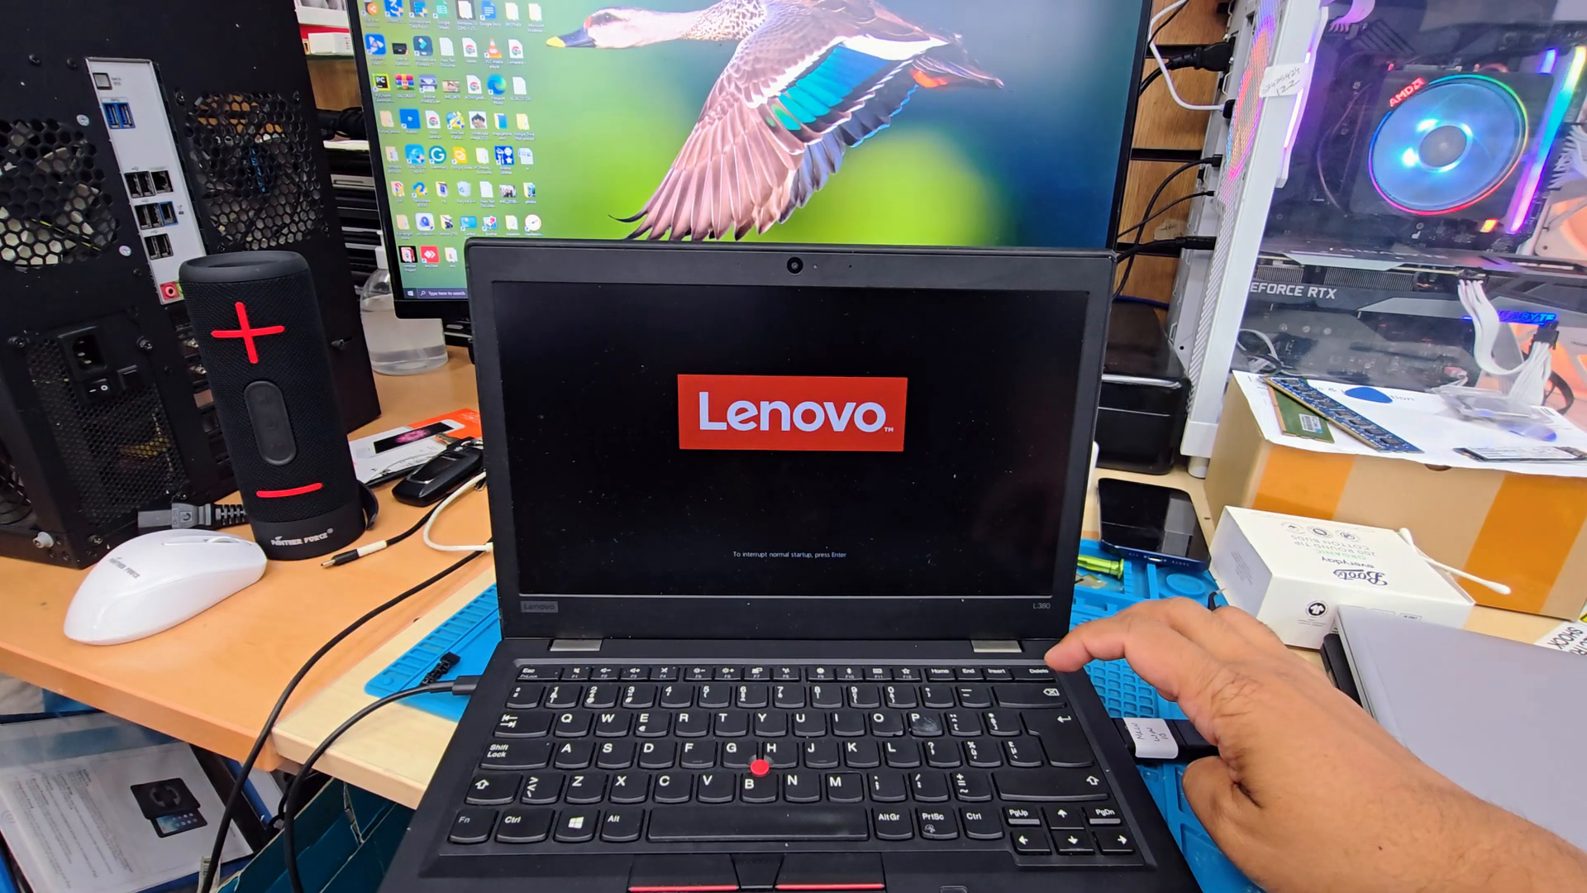
# Interrupt startup at the Lenovo logo and enter ThinkPad Setup via F1
pyautogui.press('enter')
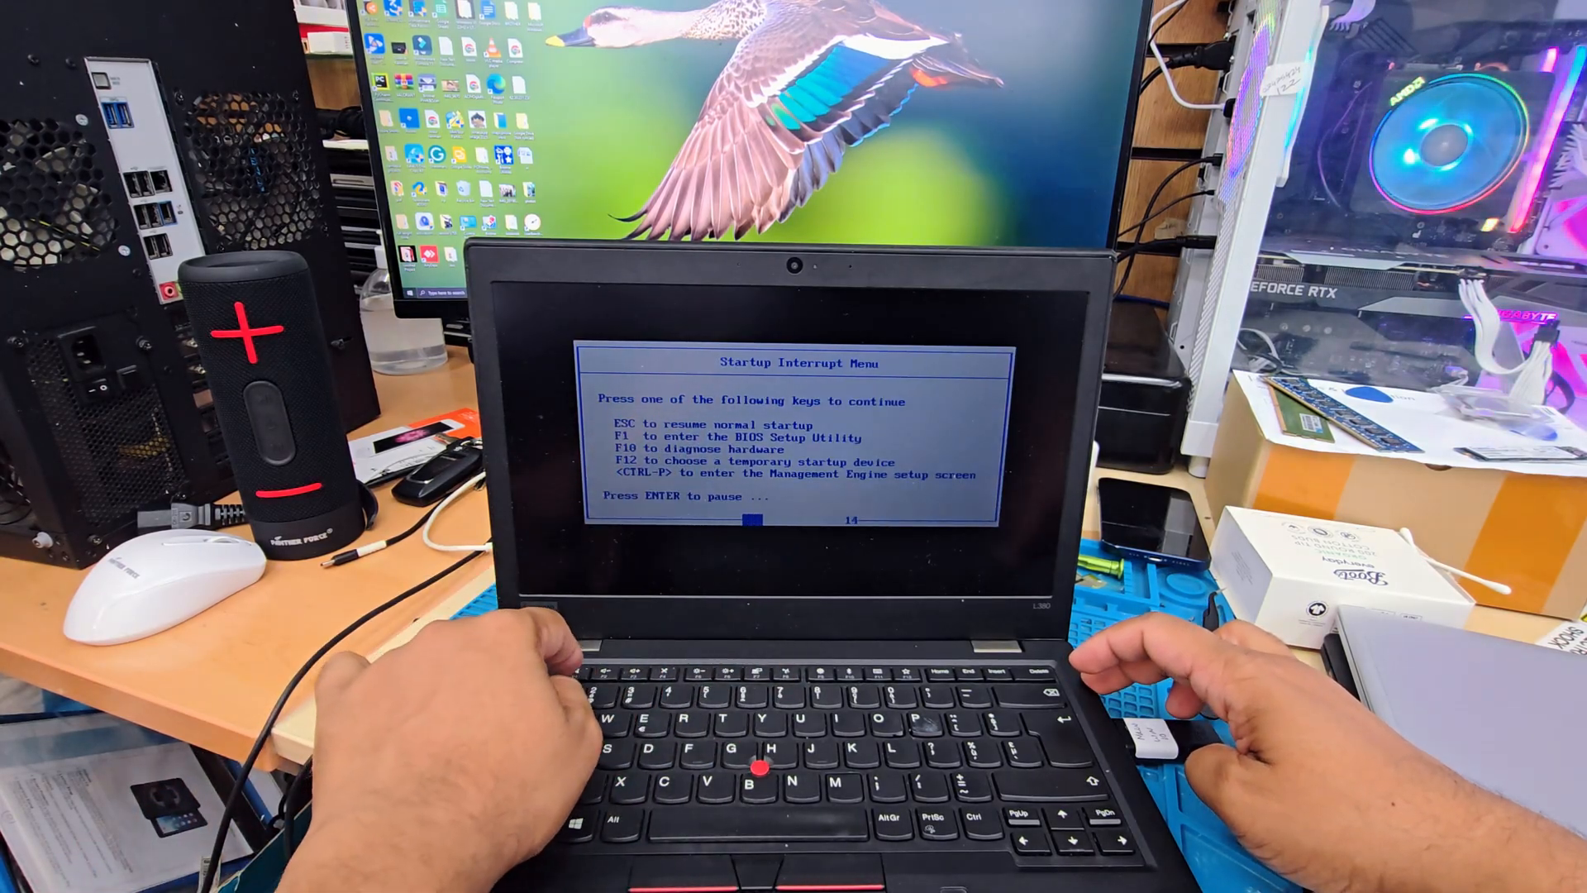
pyautogui.press('F1')
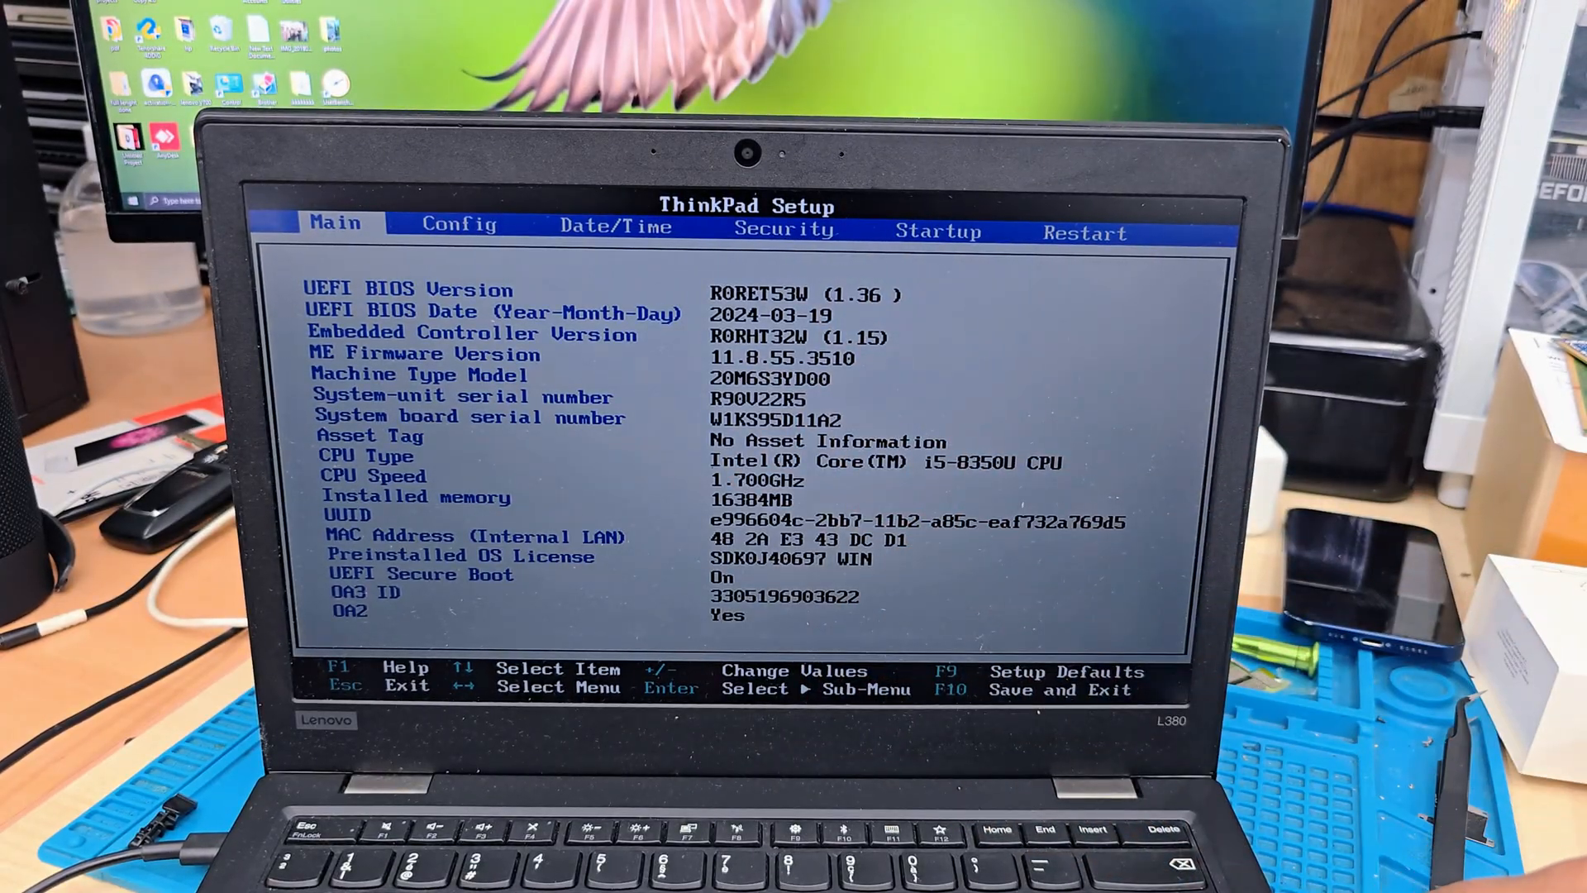
# Show the Config page with Network, USB, Display, Power and CPU categories
pyautogui.click(458, 224)
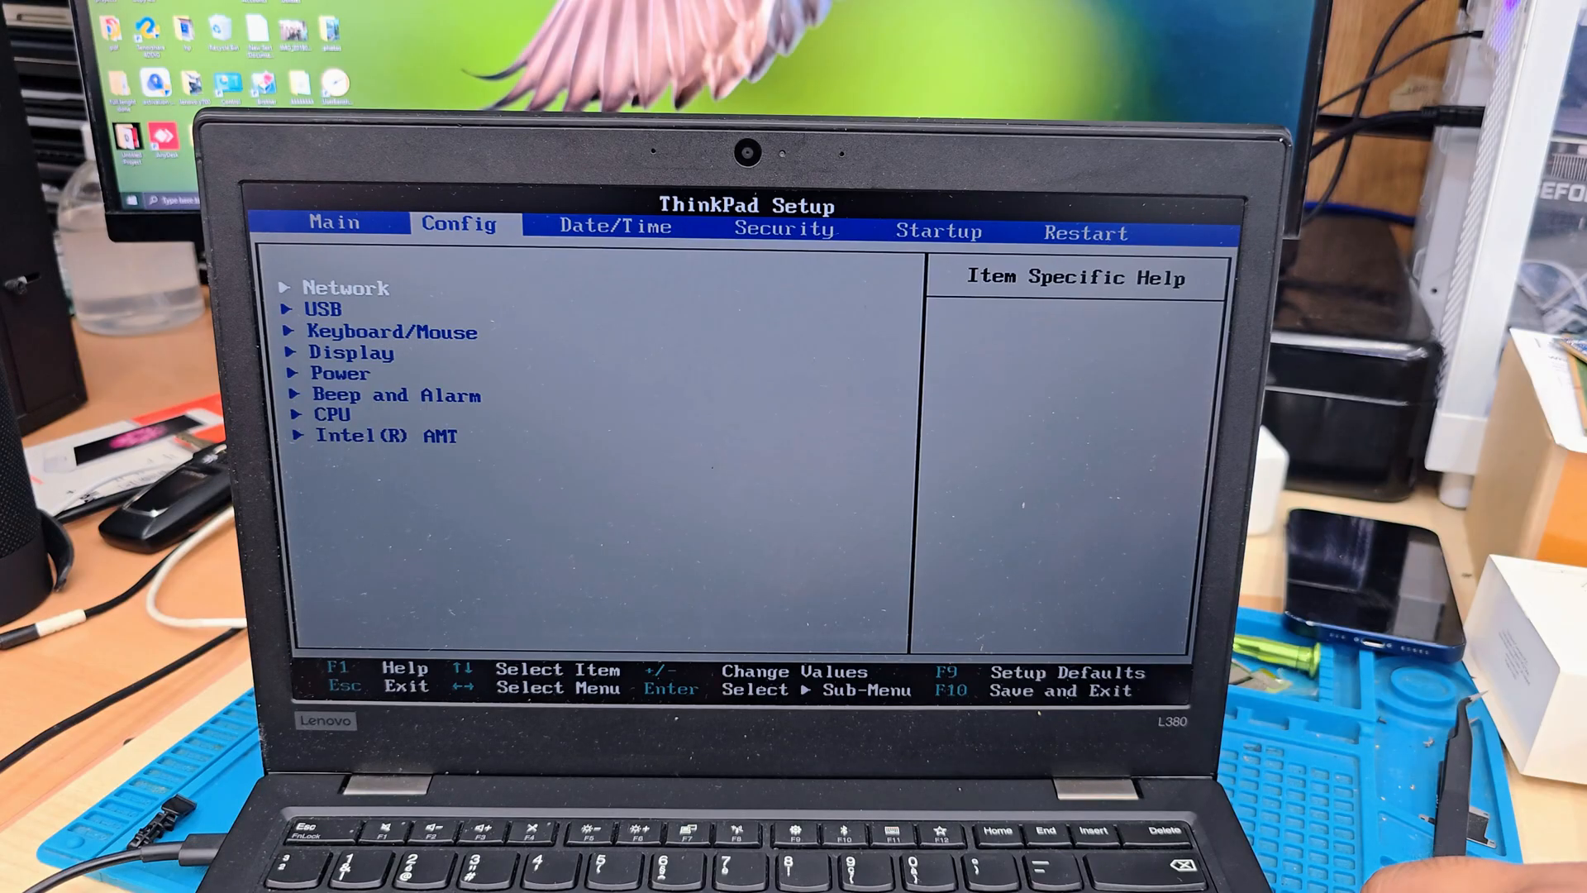
# Show the Security Chip page with the TPM 2.0 chip enabled
pyautogui.click(783, 228)
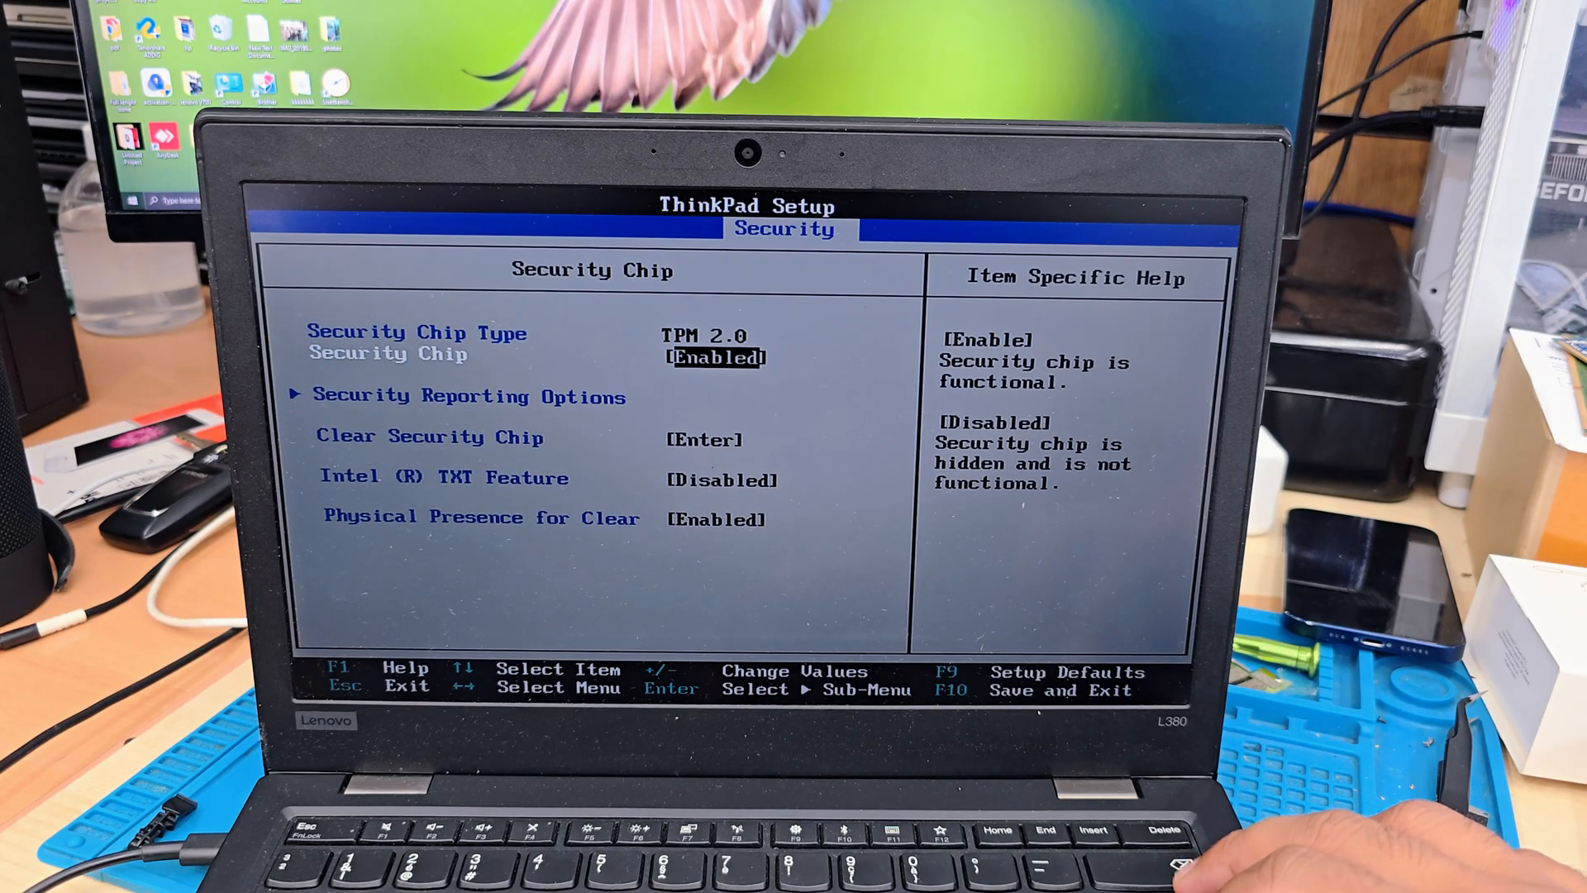
# Leave the Security Chip submenu so changes can be saved and the USB booted
pyautogui.press('enter')
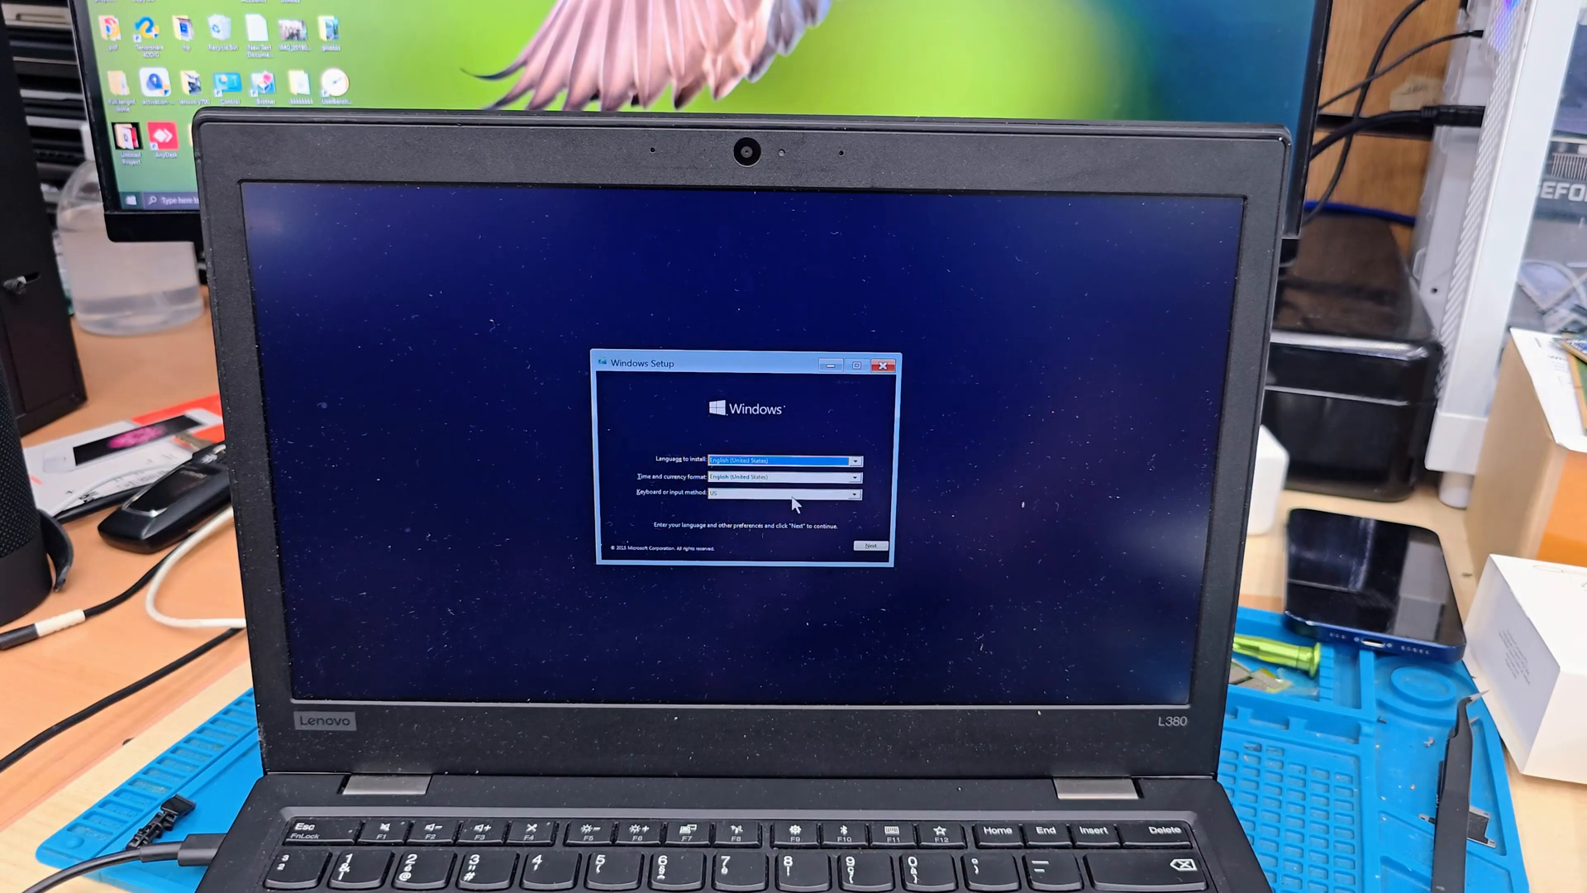
# Keep default language and time formats, start Install now and accept the license terms
pyautogui.click(854, 458)
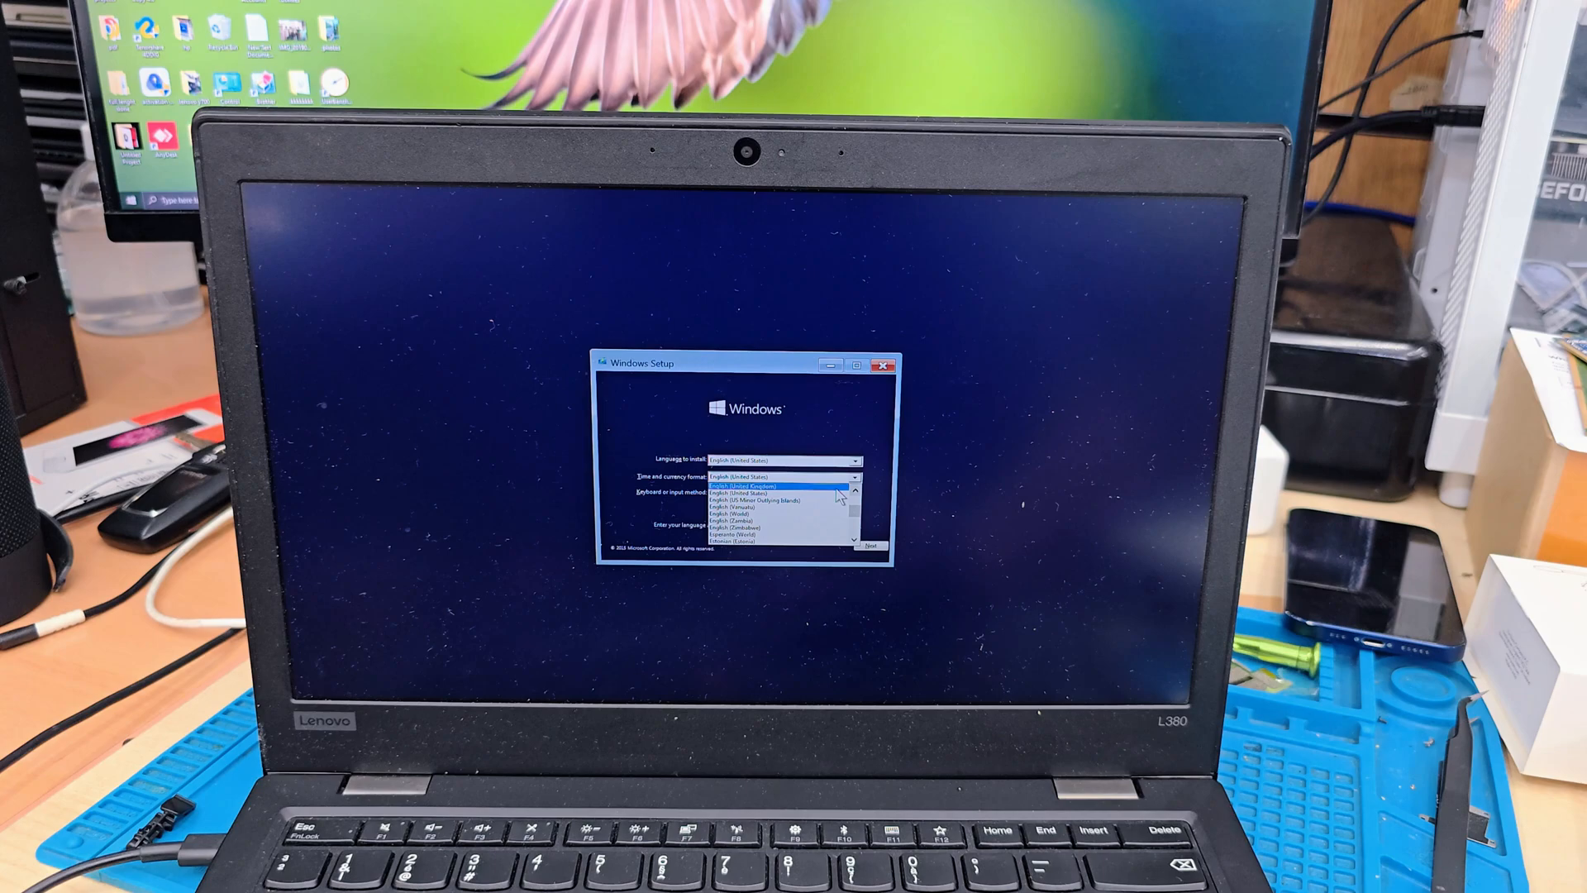
pyautogui.click(868, 545)
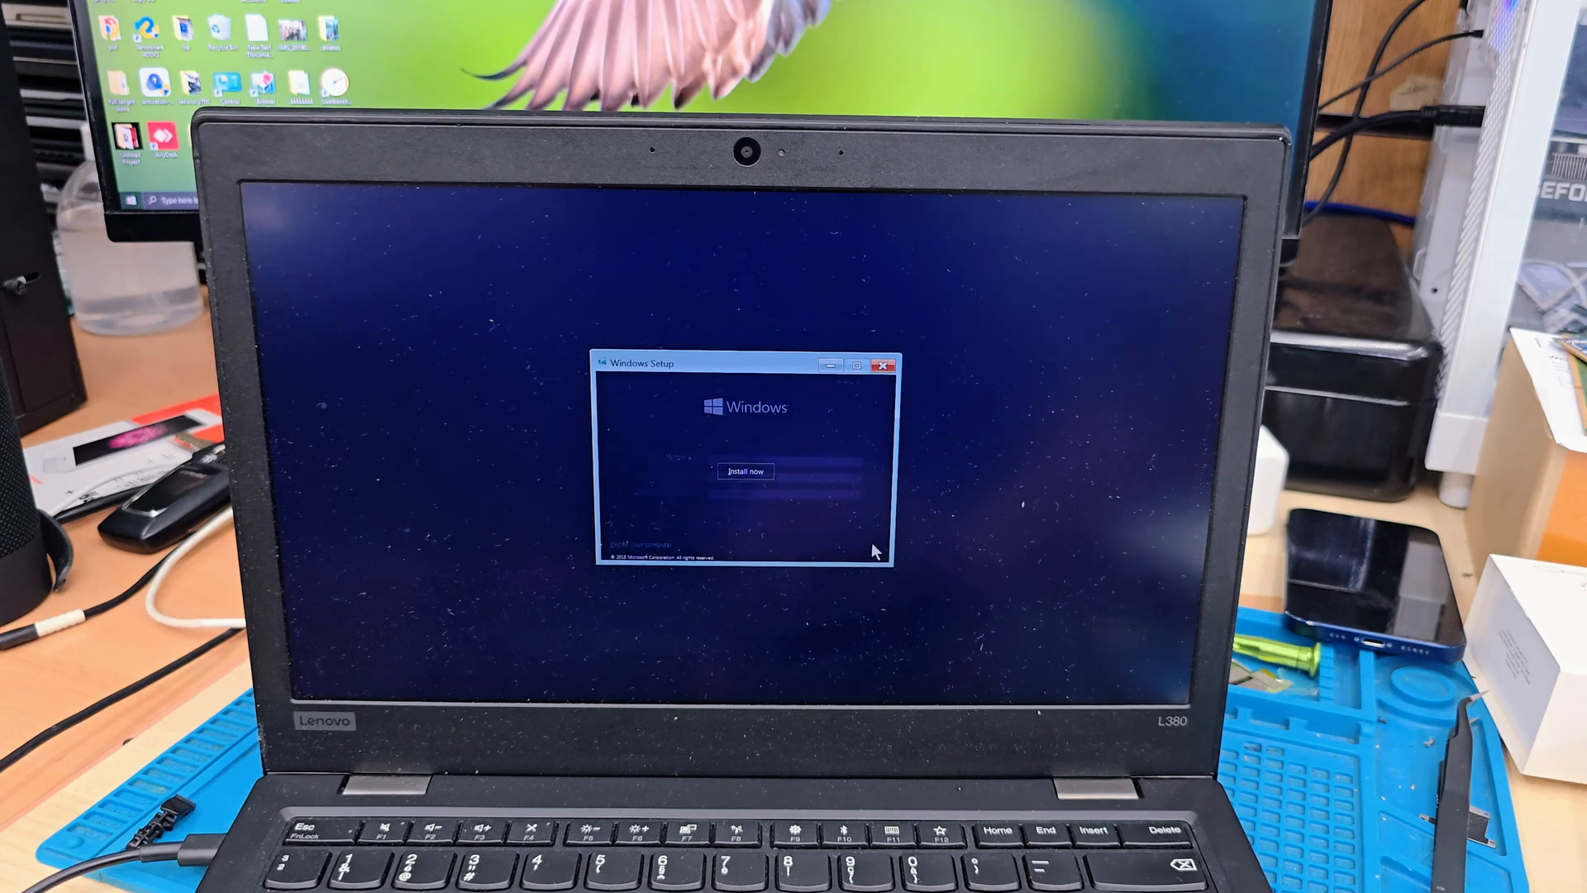
pyautogui.click(746, 472)
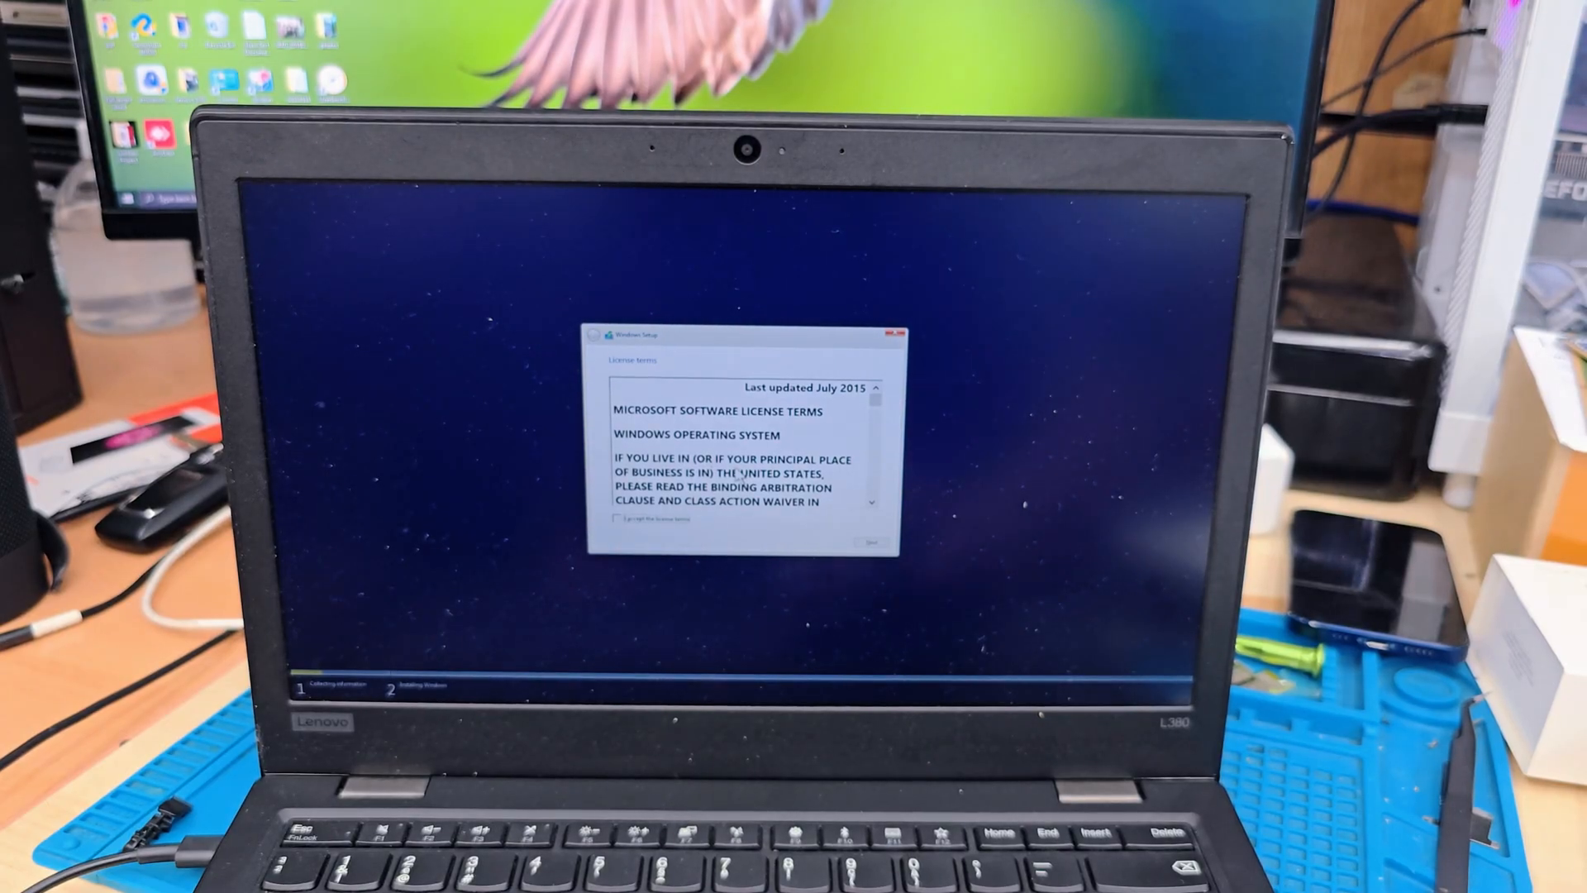
pyautogui.click(616, 519)
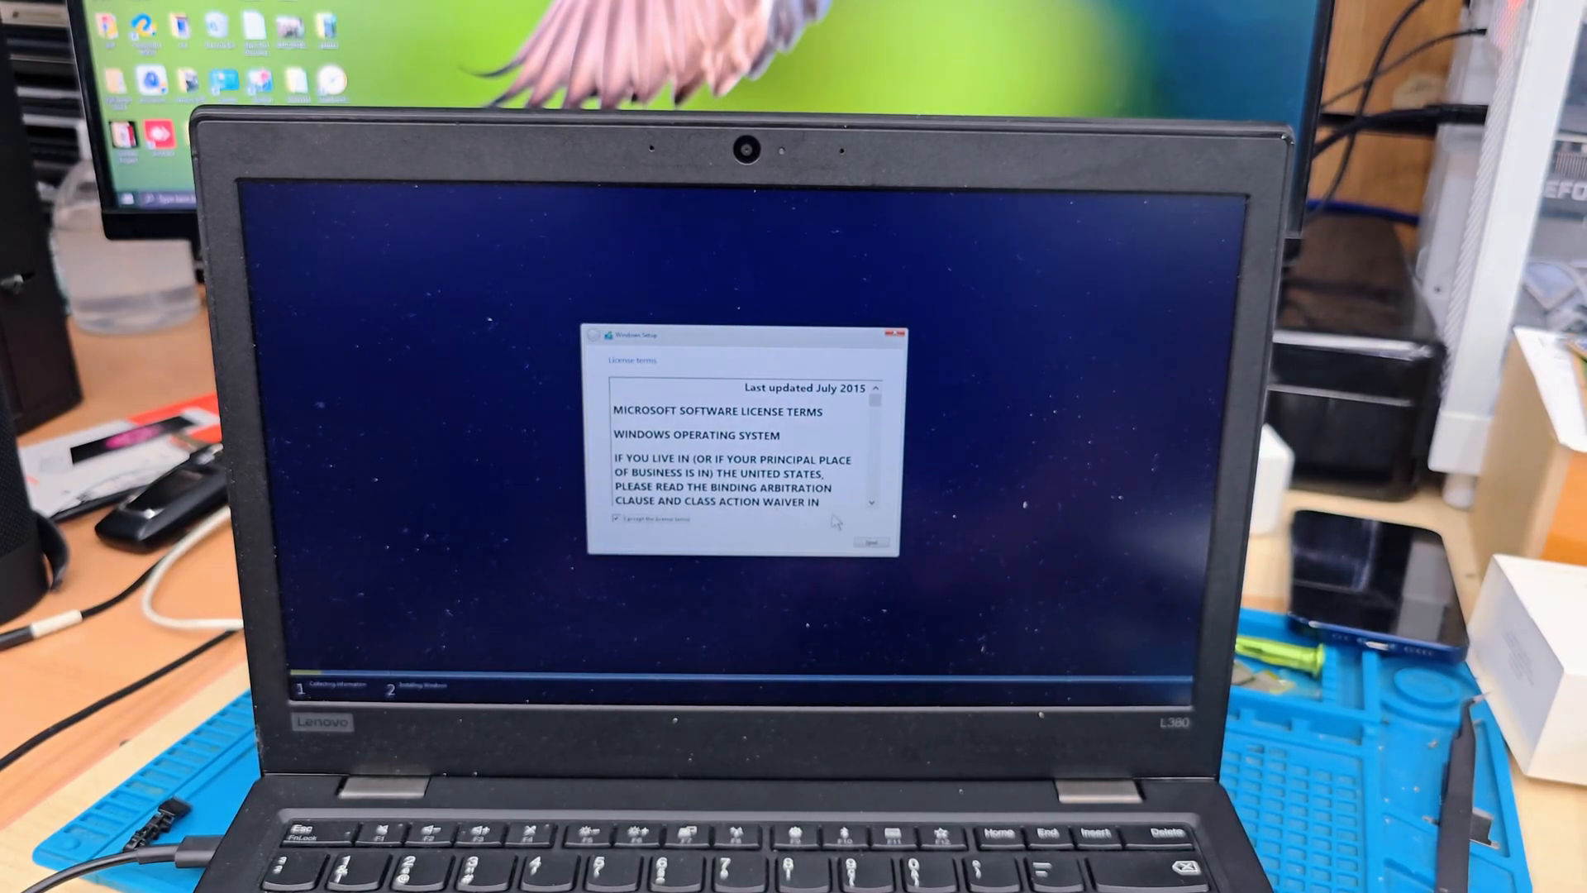
pyautogui.click(869, 542)
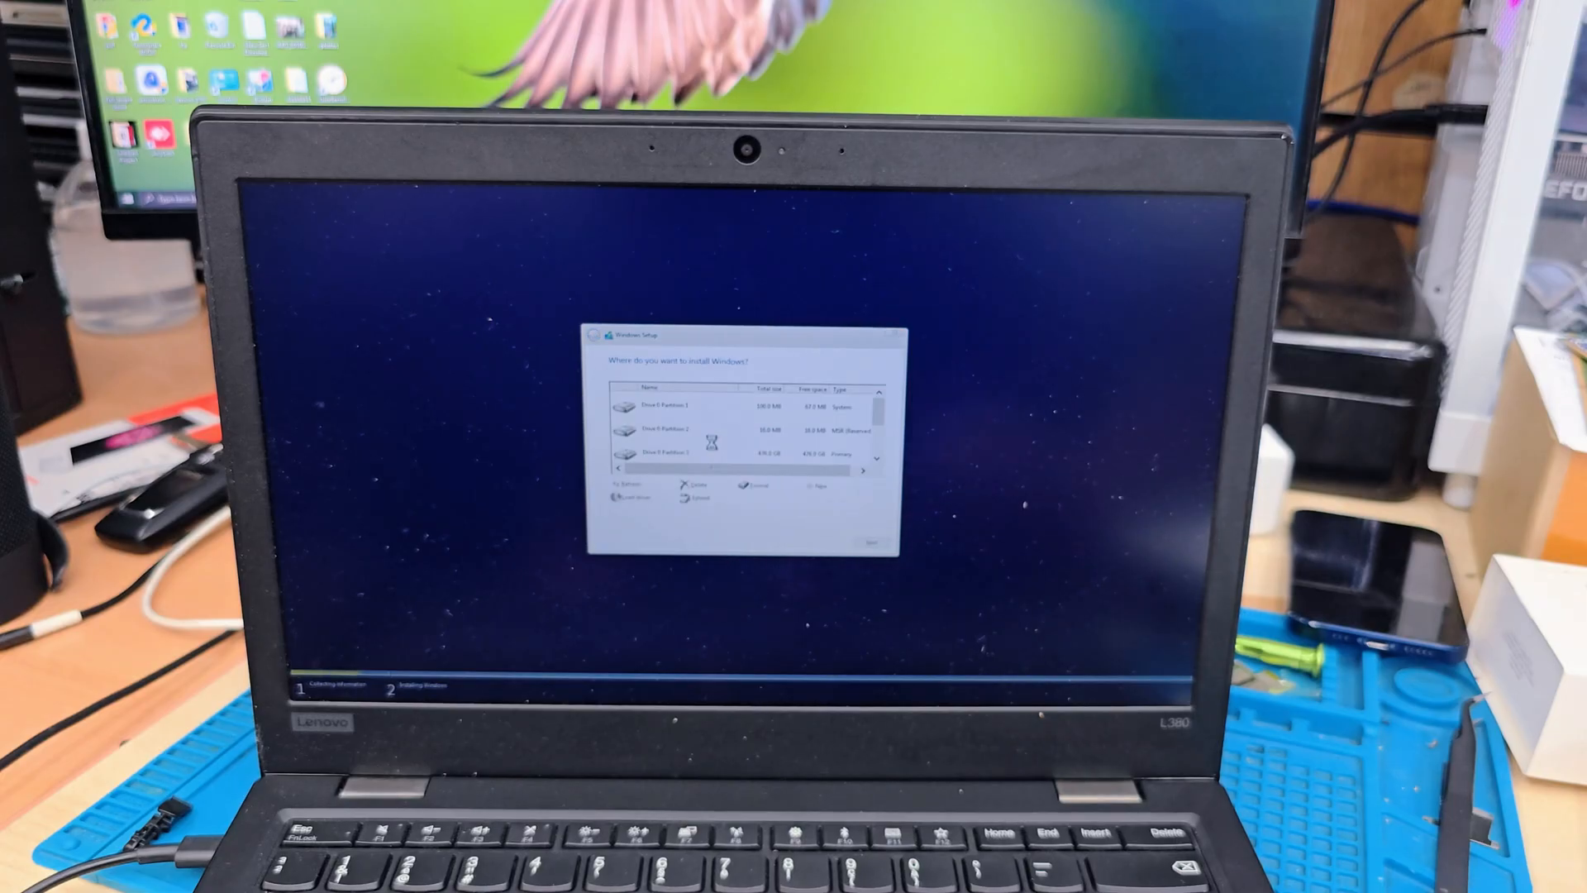
# Delete all four partitions, including primary and recovery, leaving only unallocated space
pyautogui.click(709, 403)
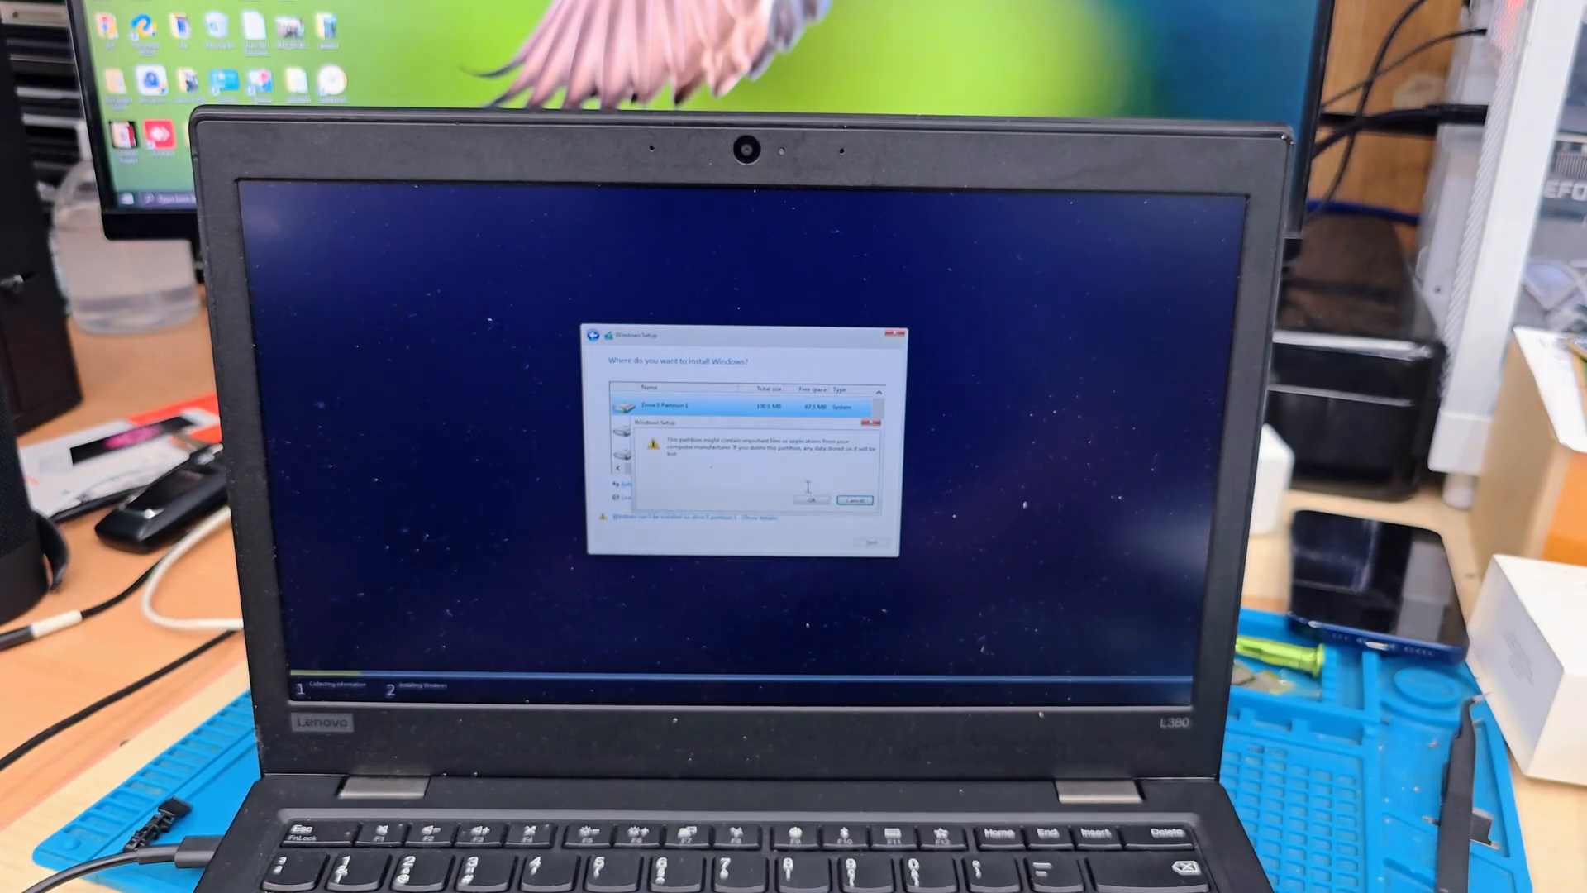
pyautogui.click(808, 500)
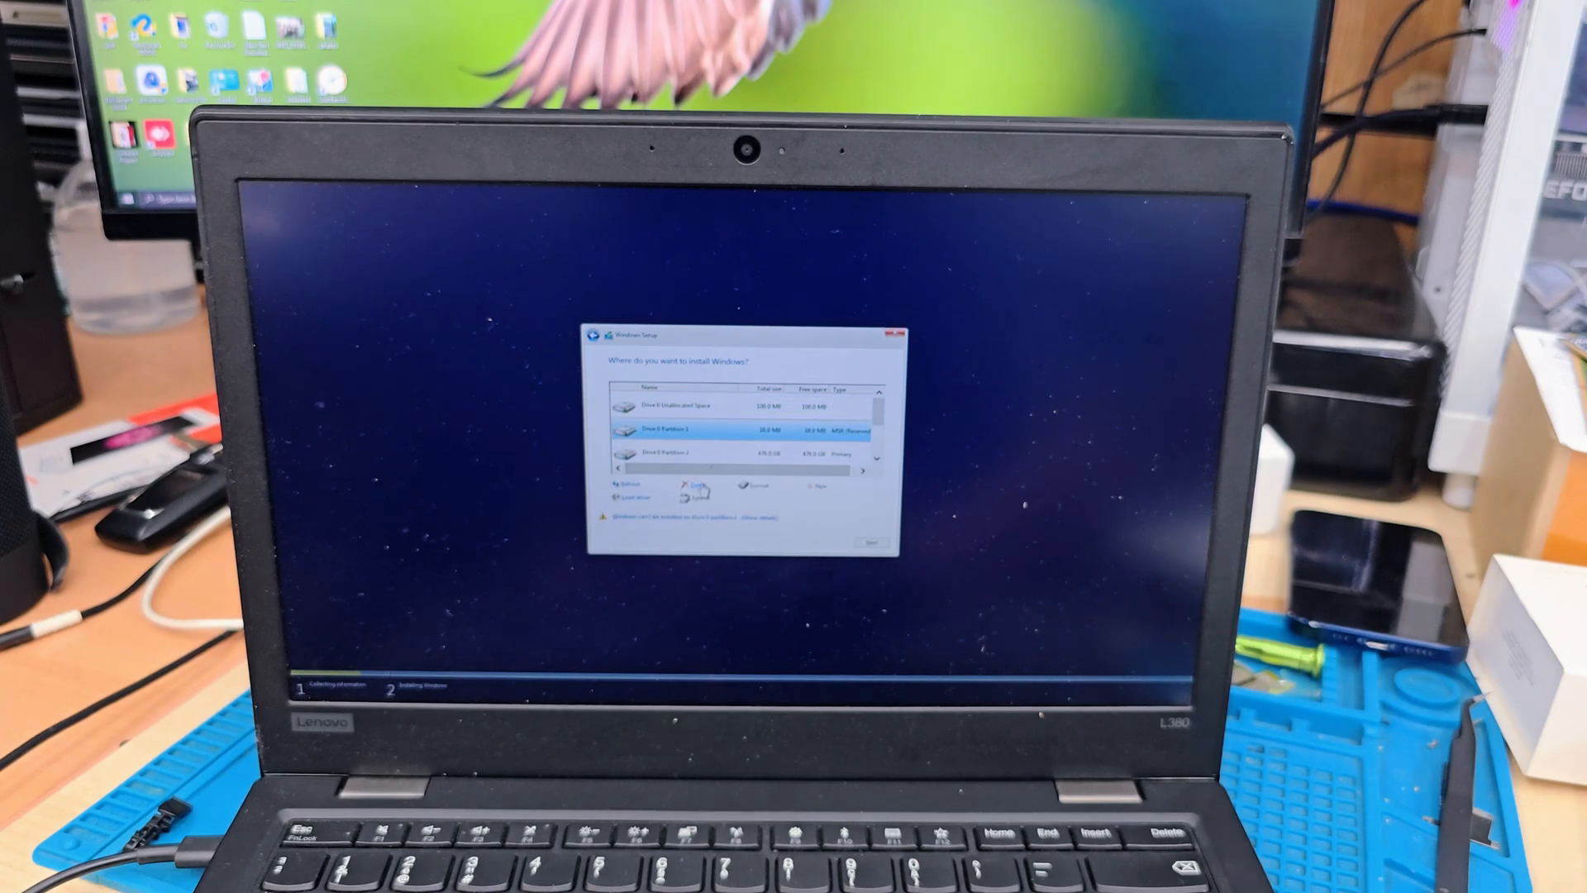
pyautogui.click(691, 486)
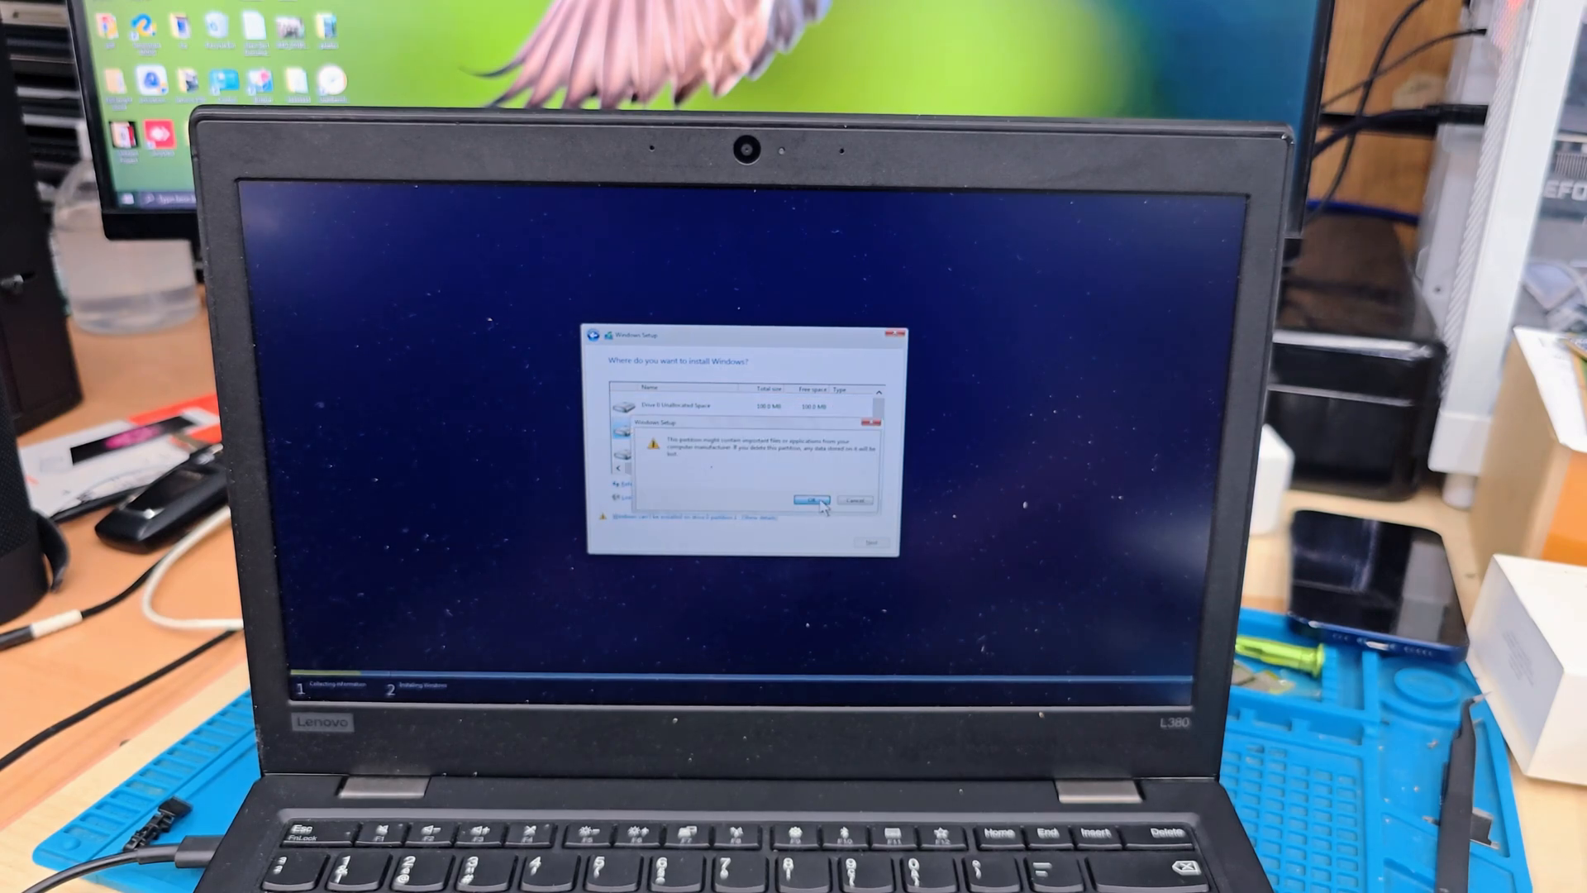
pyautogui.click(809, 499)
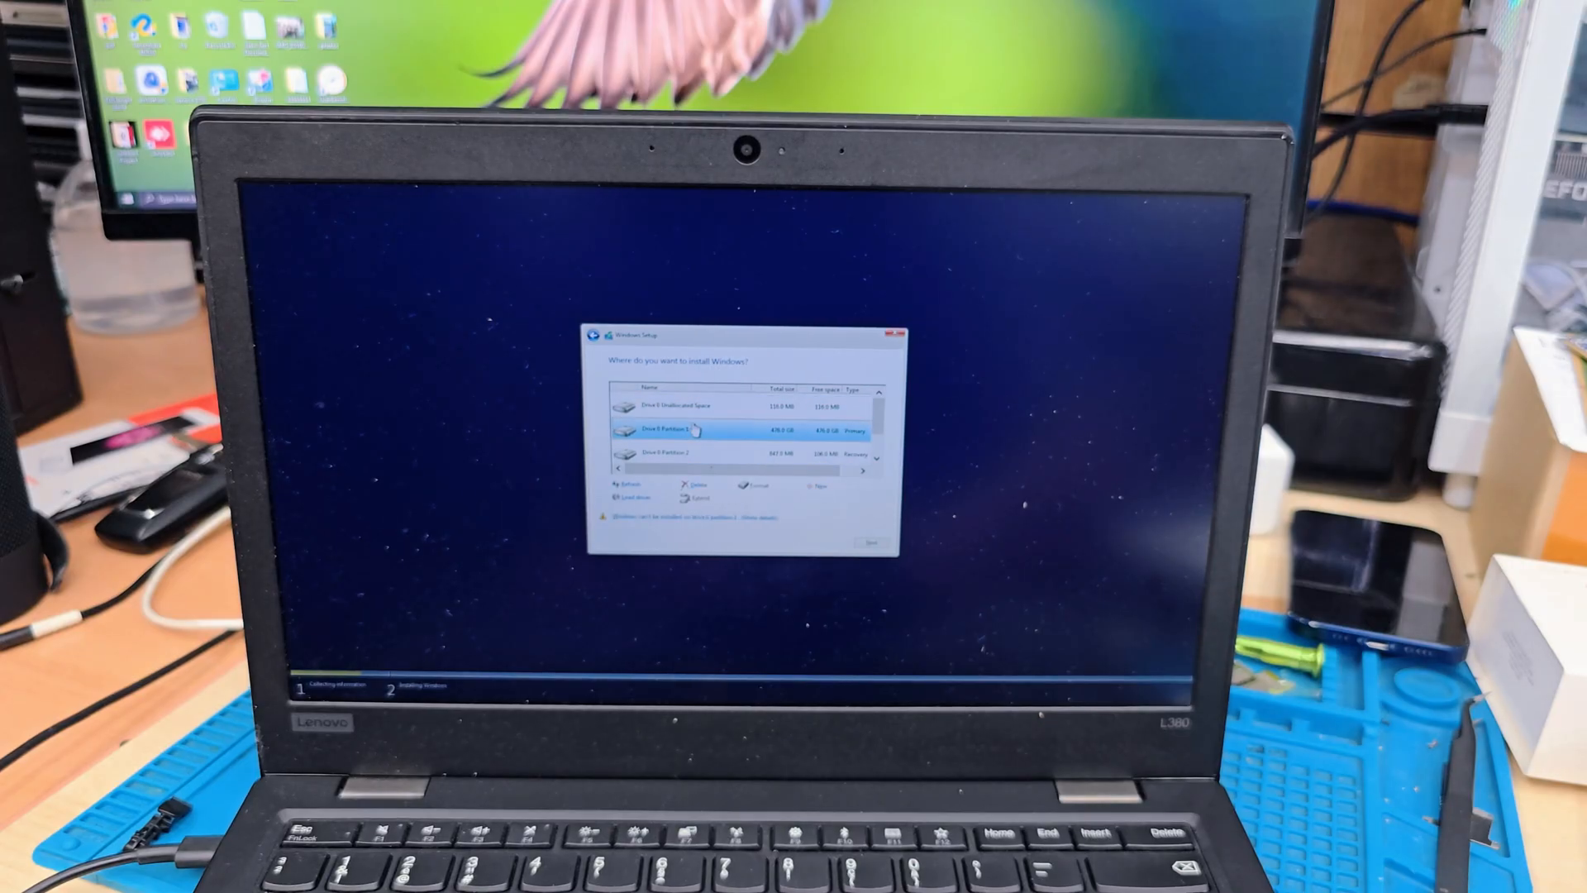
pyautogui.click(696, 485)
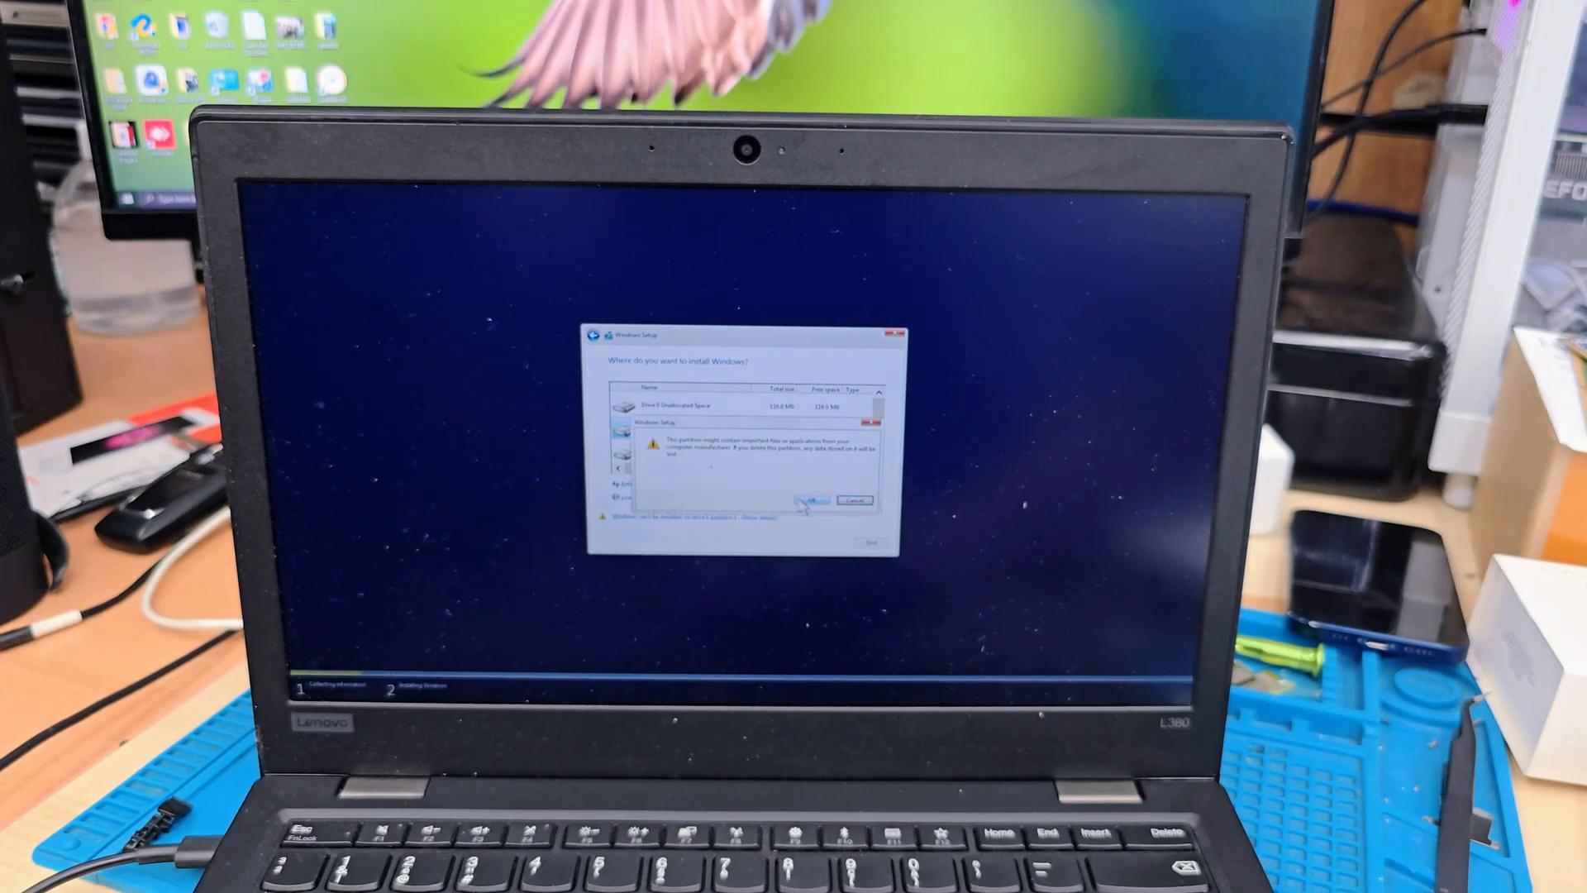
pyautogui.click(810, 502)
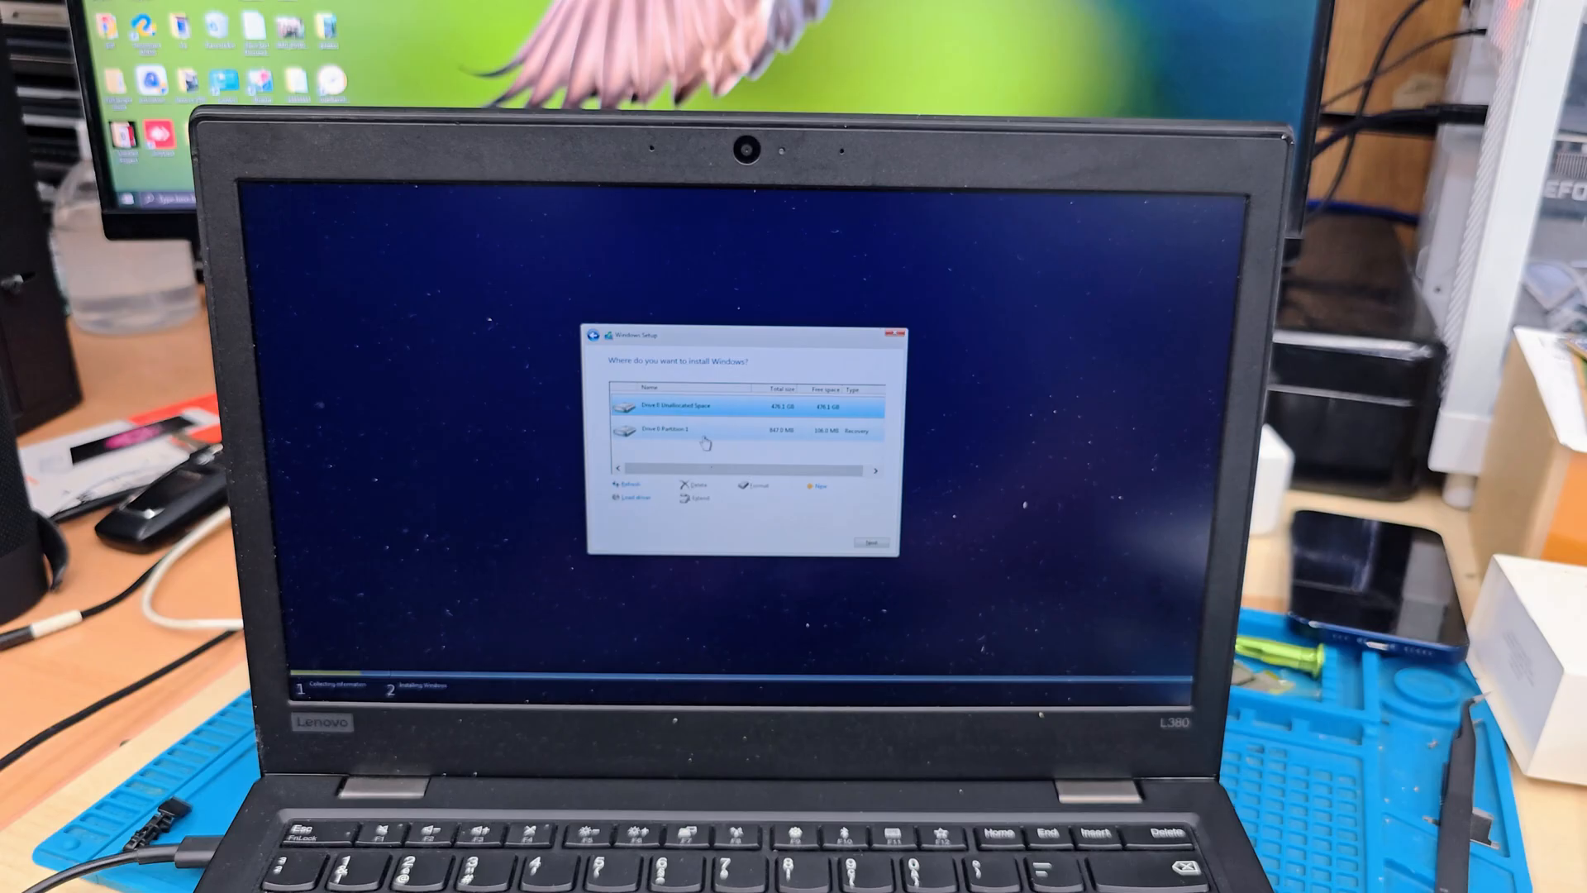
pyautogui.click(691, 486)
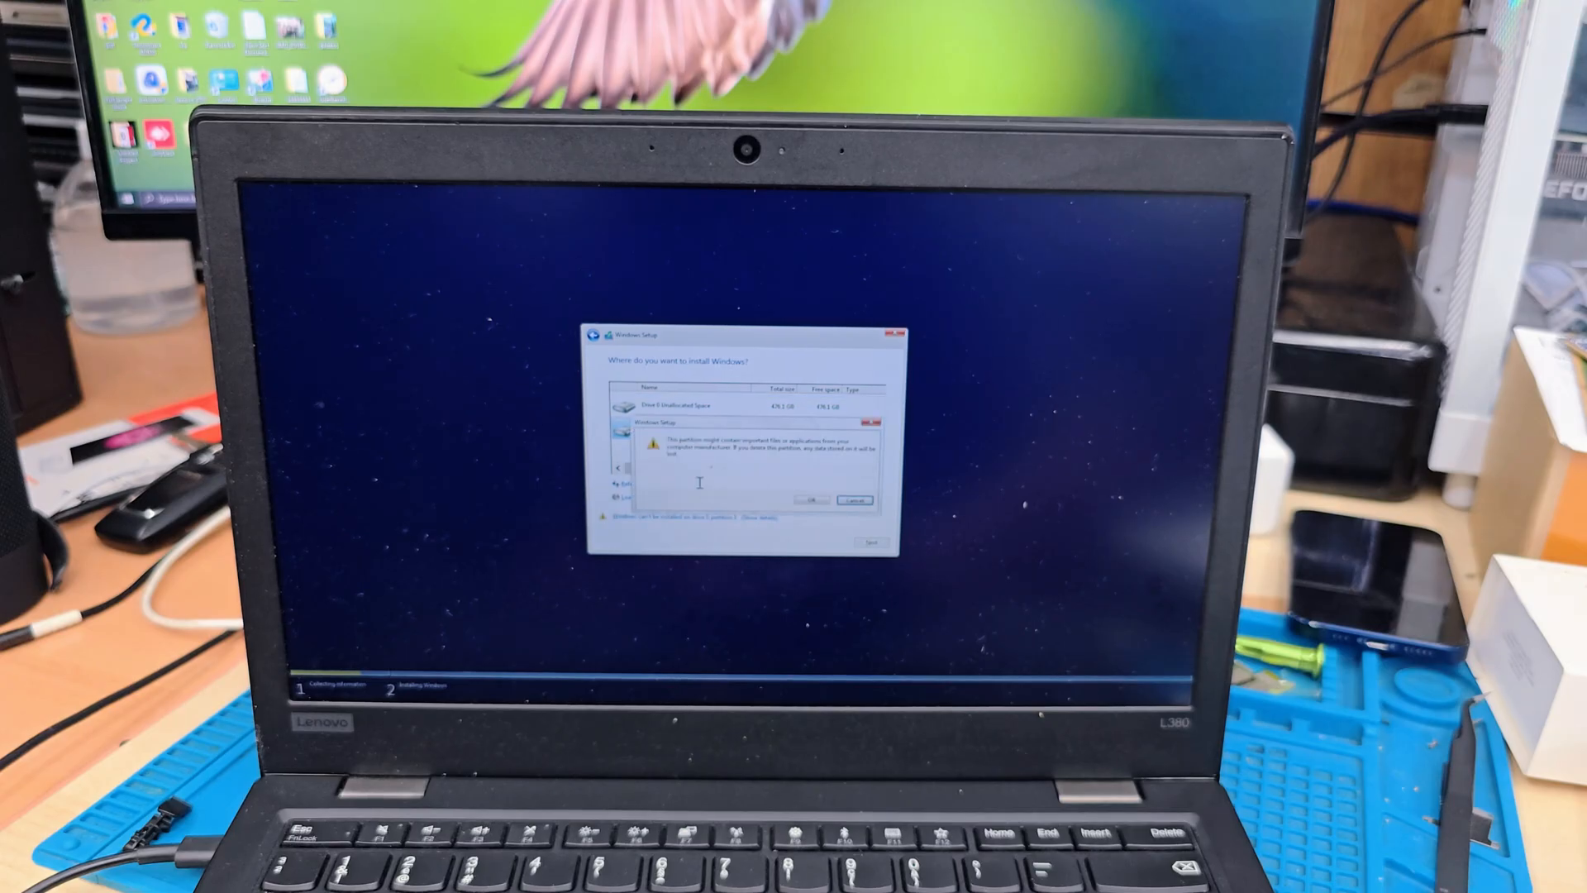
pyautogui.click(813, 499)
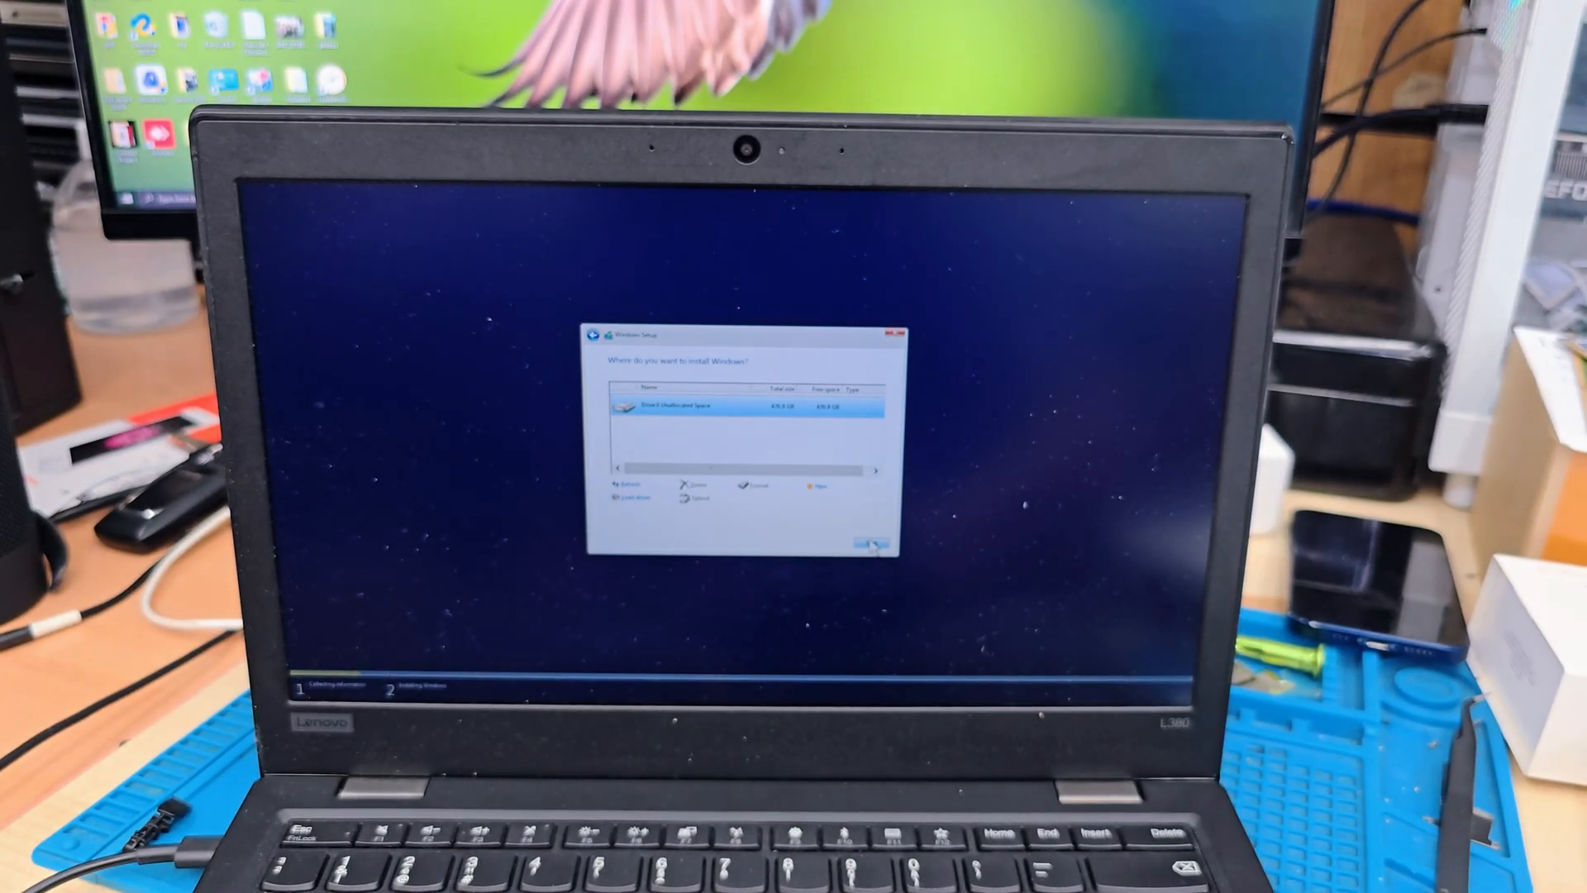
# Install Windows onto the unallocated space and confirm the setup prompt
pyautogui.click(868, 545)
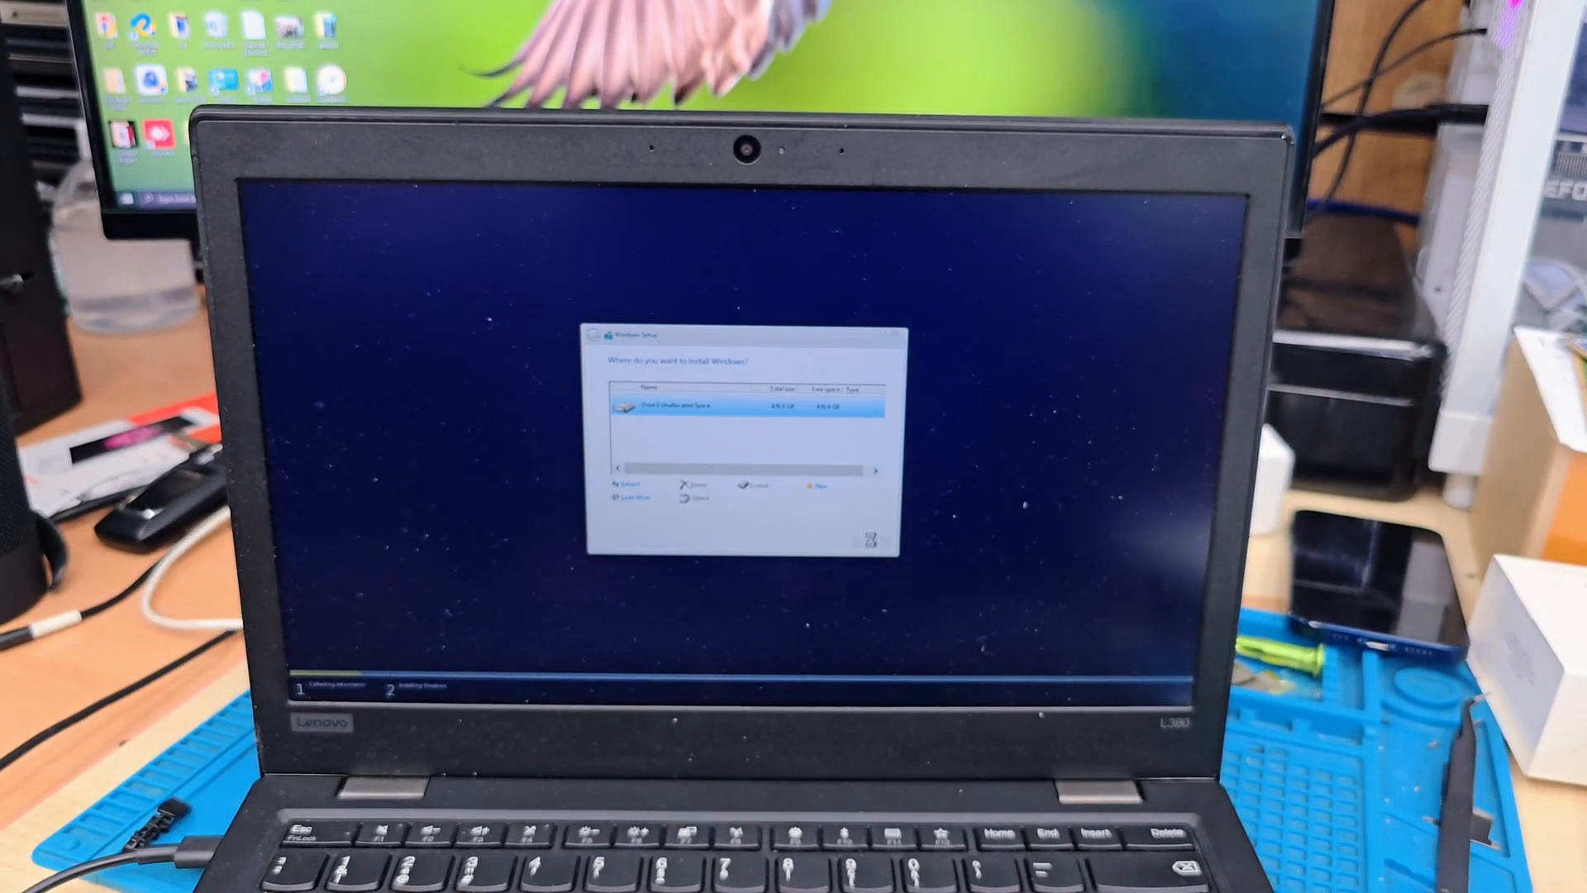
pyautogui.click(817, 486)
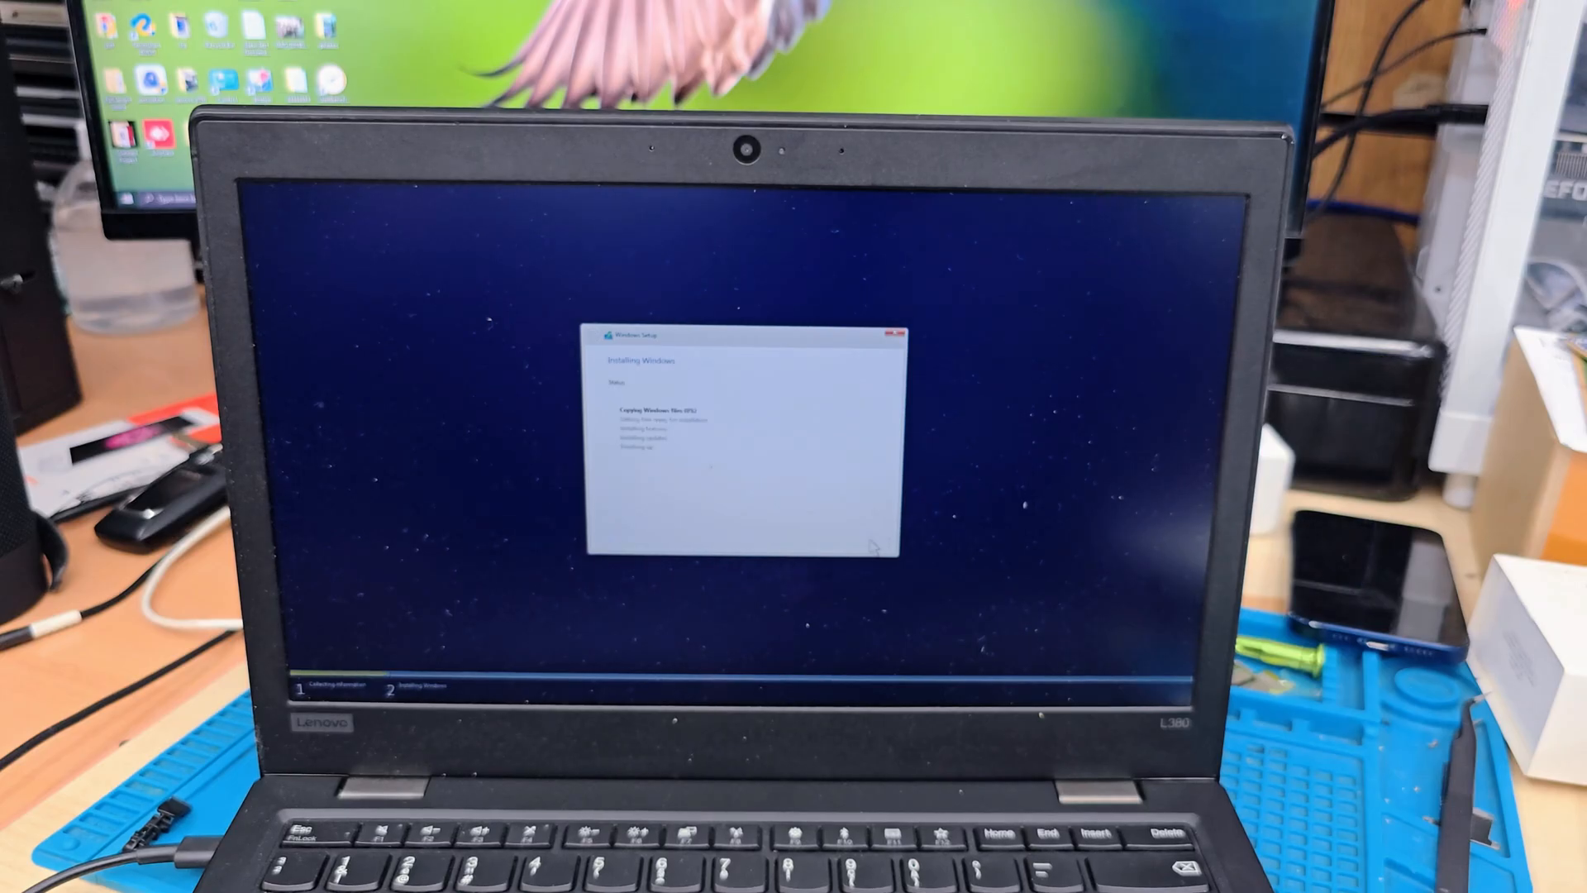